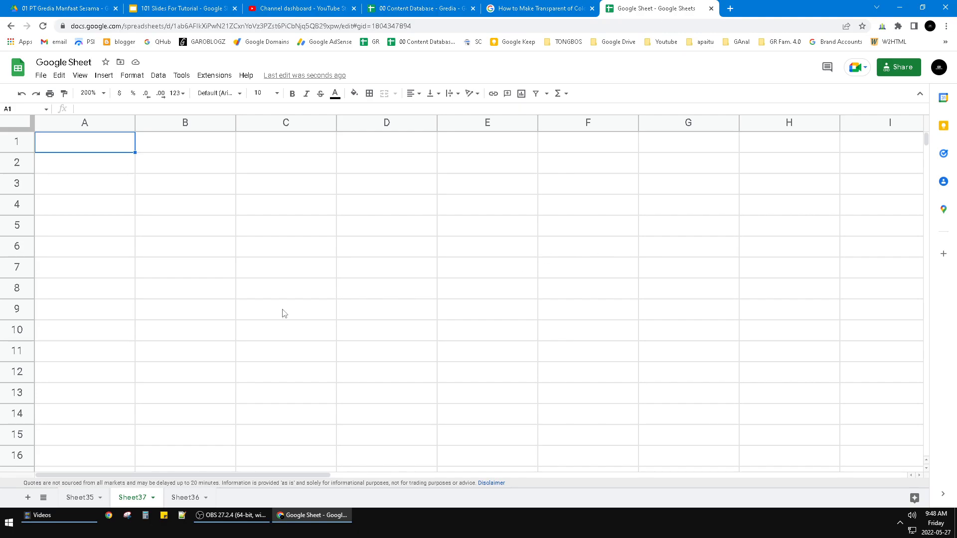
# Browse the Edit and File menus, then choose File > New > From template gallery.
pyautogui.click(285, 310)
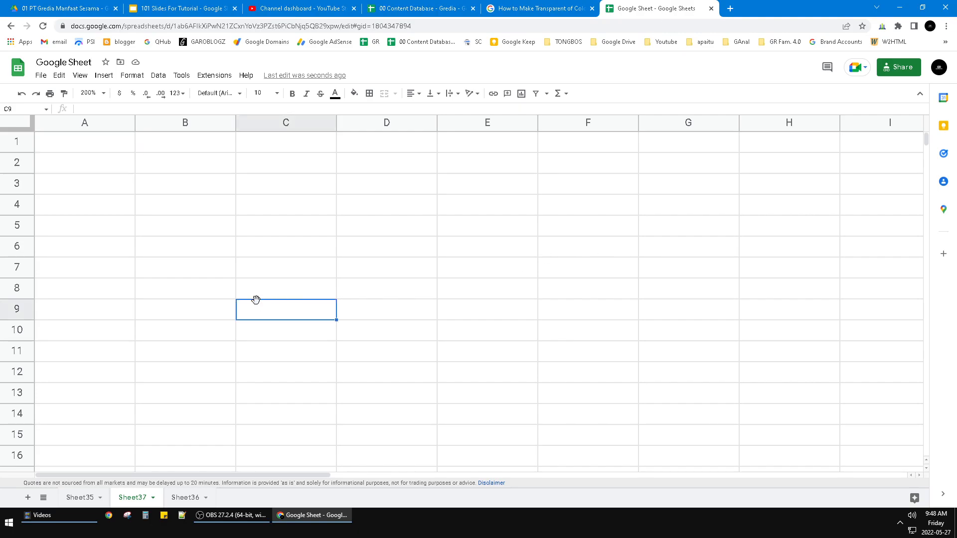
pyautogui.moveTo(223, 191)
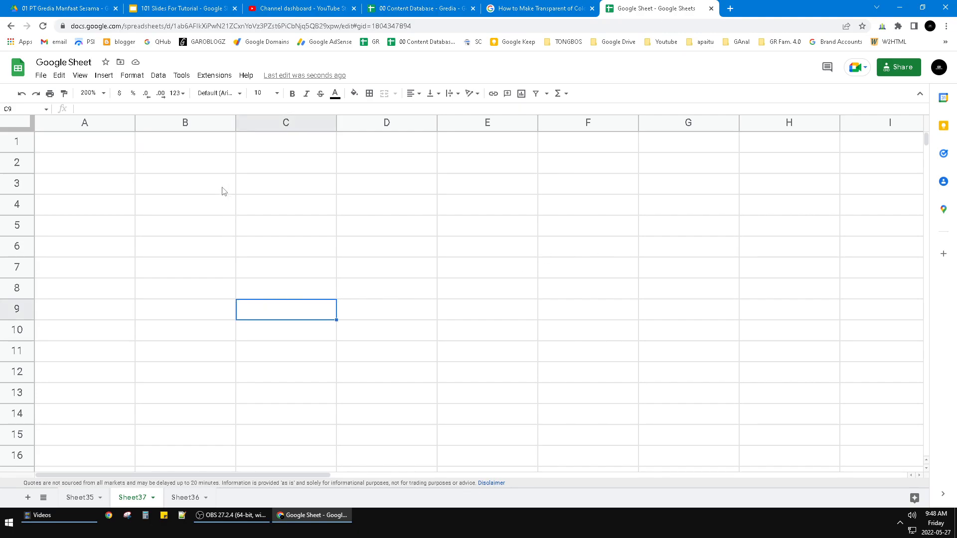
pyautogui.click(185, 184)
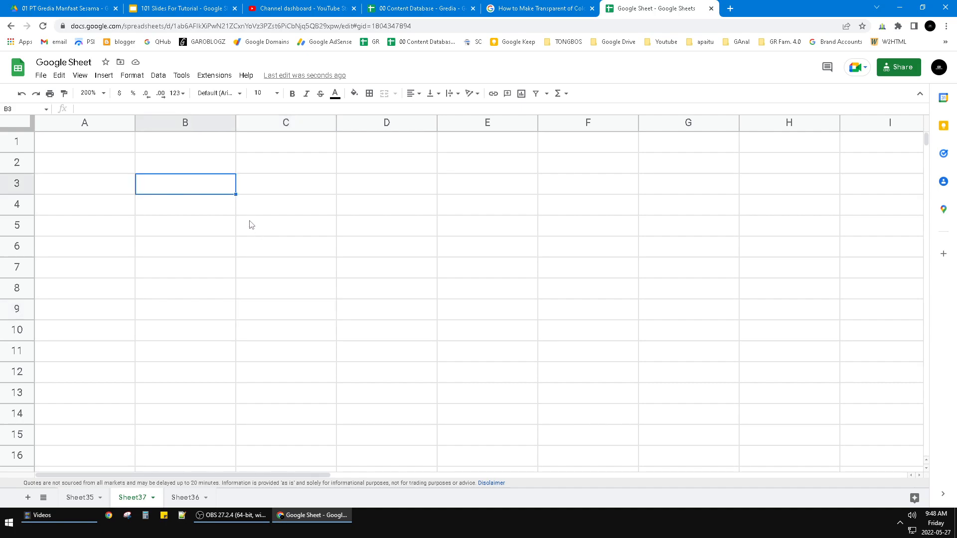
pyautogui.click(285, 204)
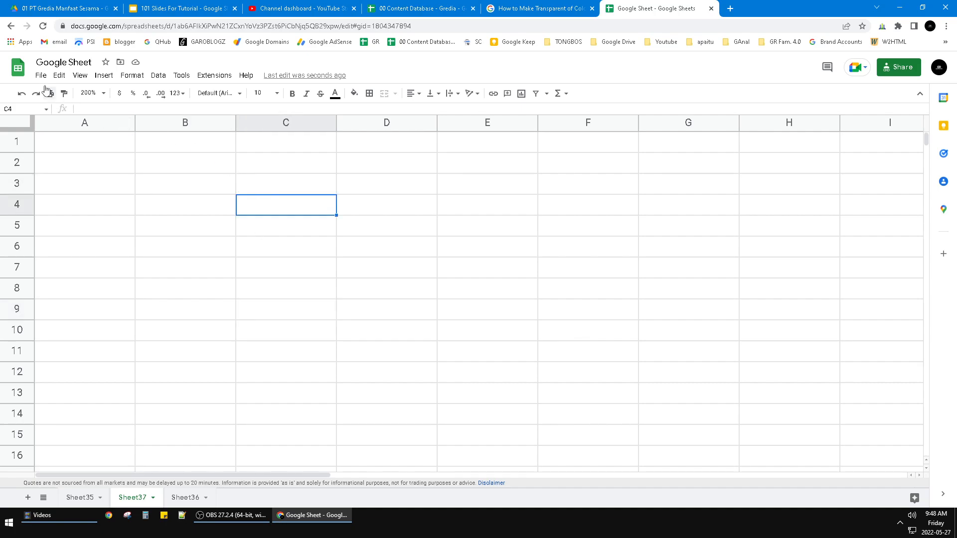
pyautogui.click(59, 76)
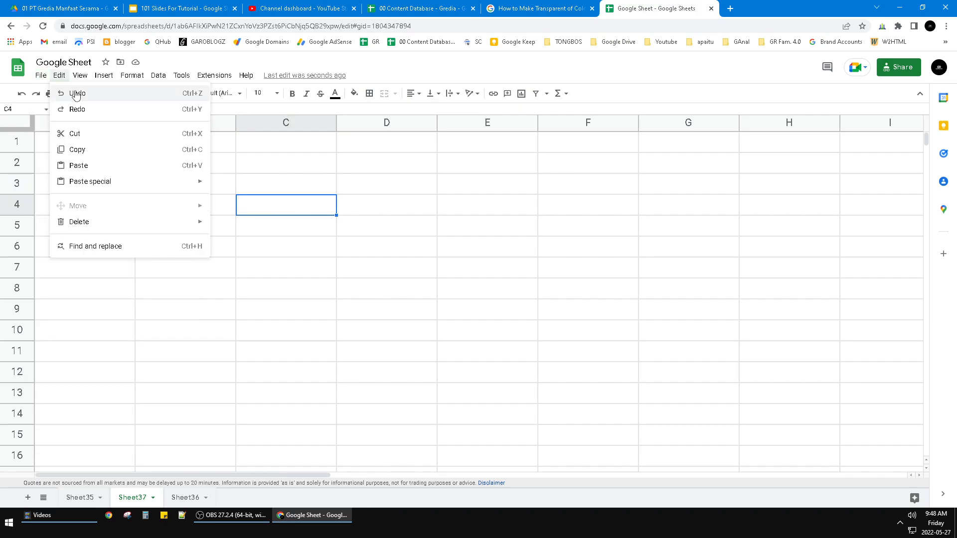
pyautogui.click(41, 75)
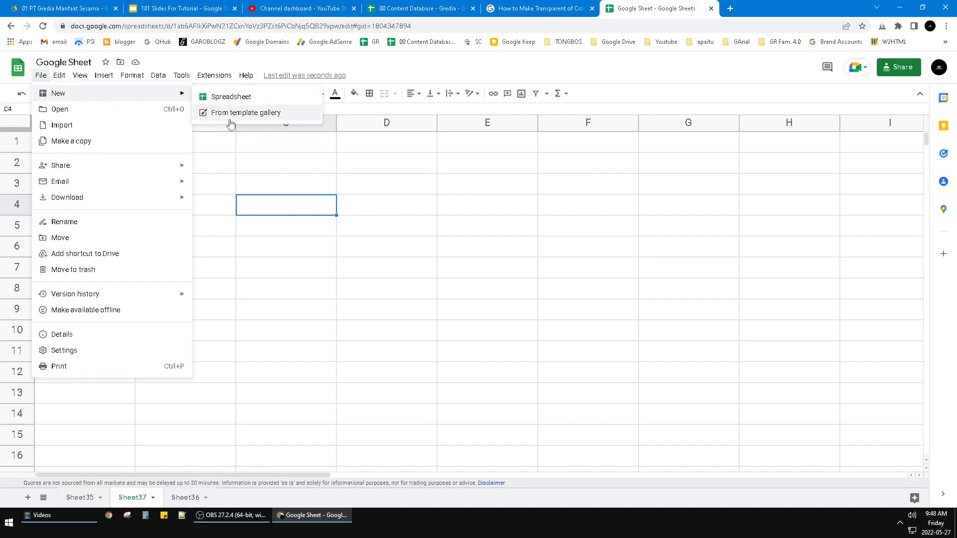
pyautogui.moveTo(232, 119)
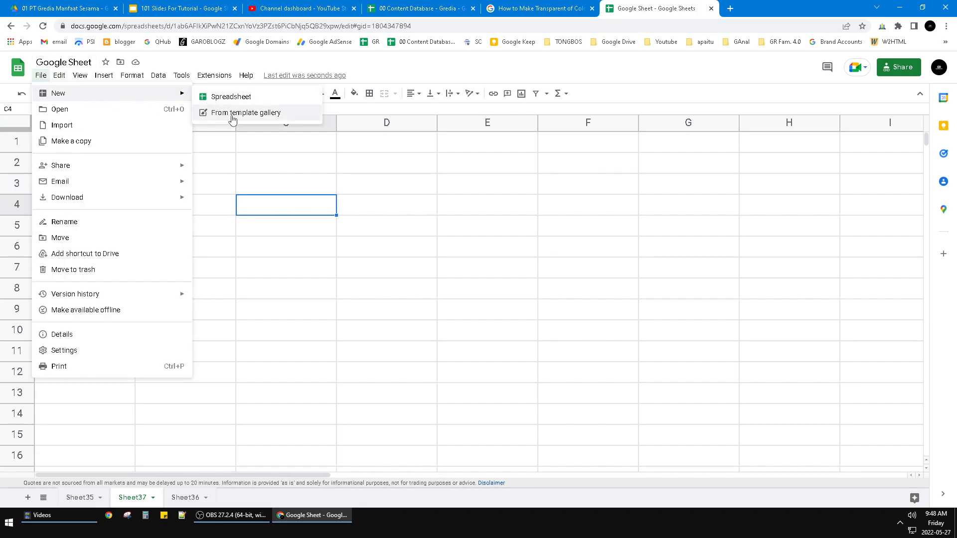
pyautogui.click(245, 112)
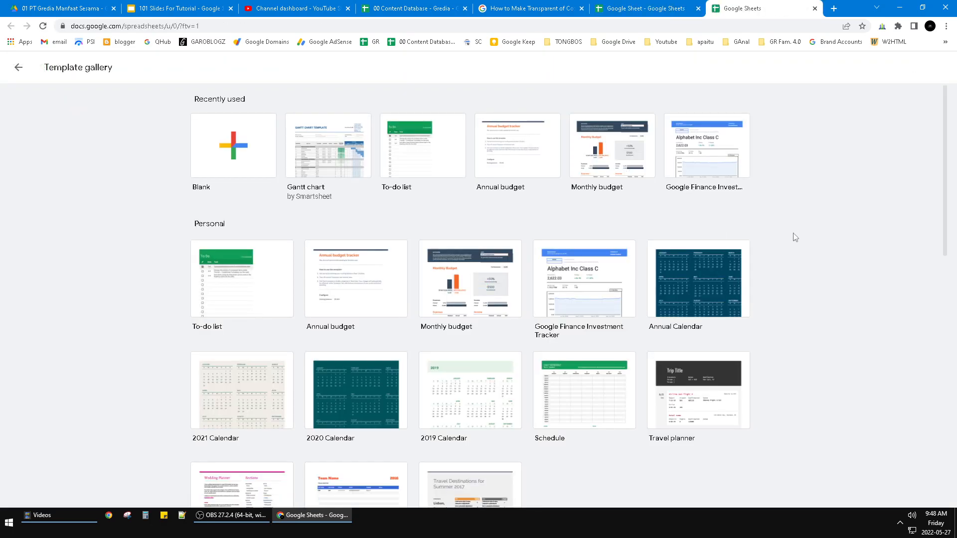
# Scroll to Personal templates and pick Annual Calendar for a 2022 yearly calendar.
pyautogui.scroll(-3)
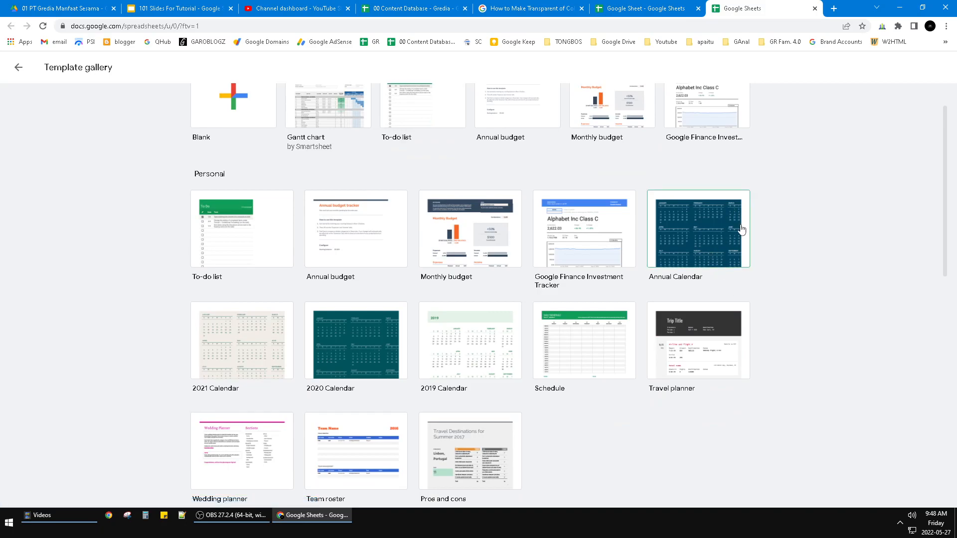
pyautogui.moveTo(257, 365)
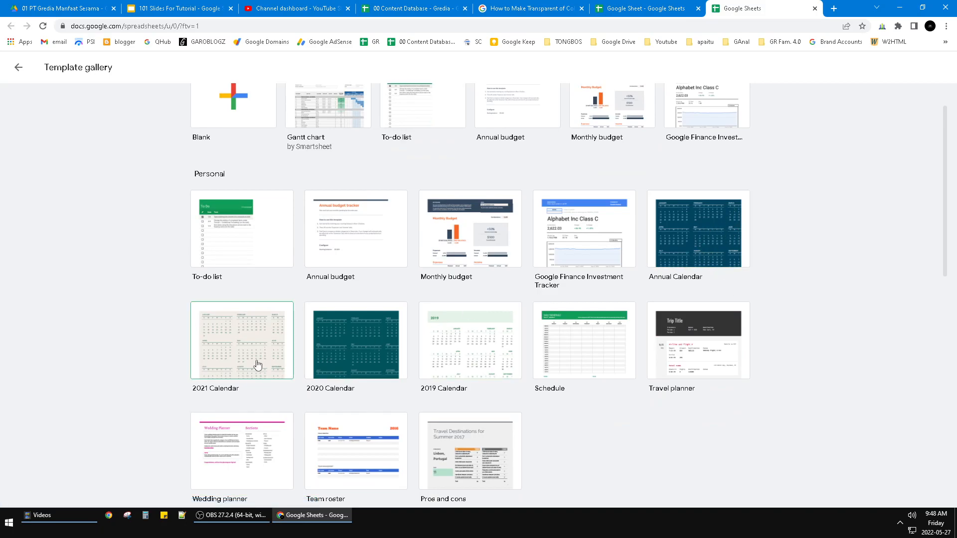
pyautogui.moveTo(383, 352)
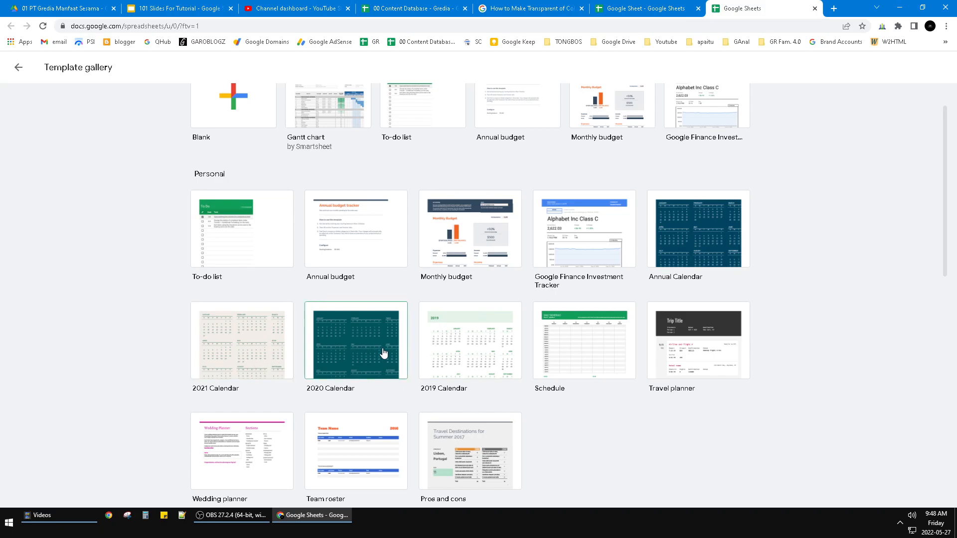
pyautogui.moveTo(583, 362)
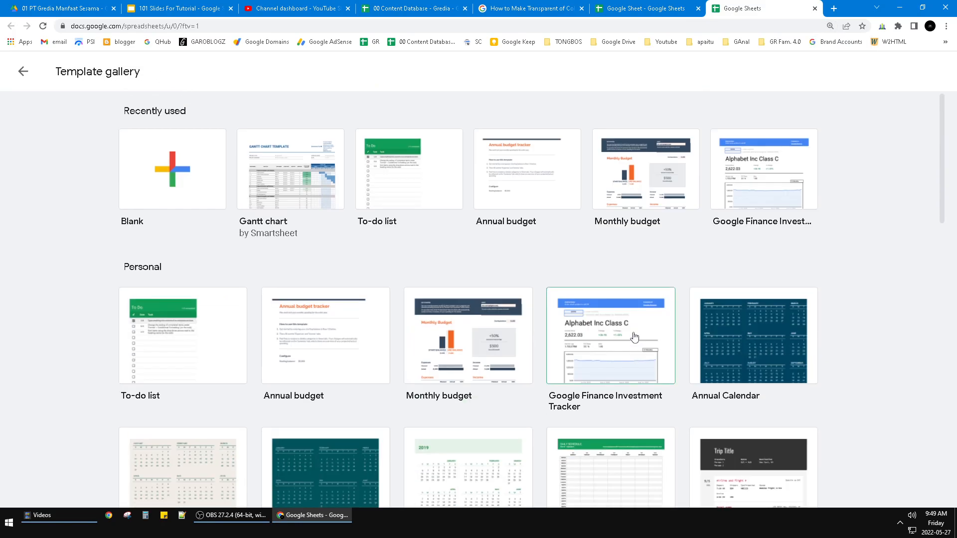
pyautogui.moveTo(685, 328)
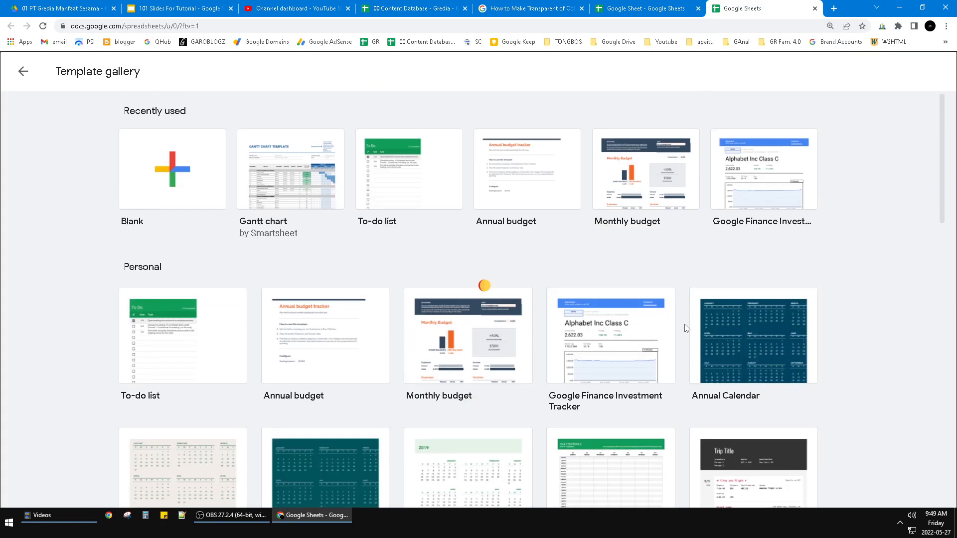
pyautogui.moveTo(772, 354)
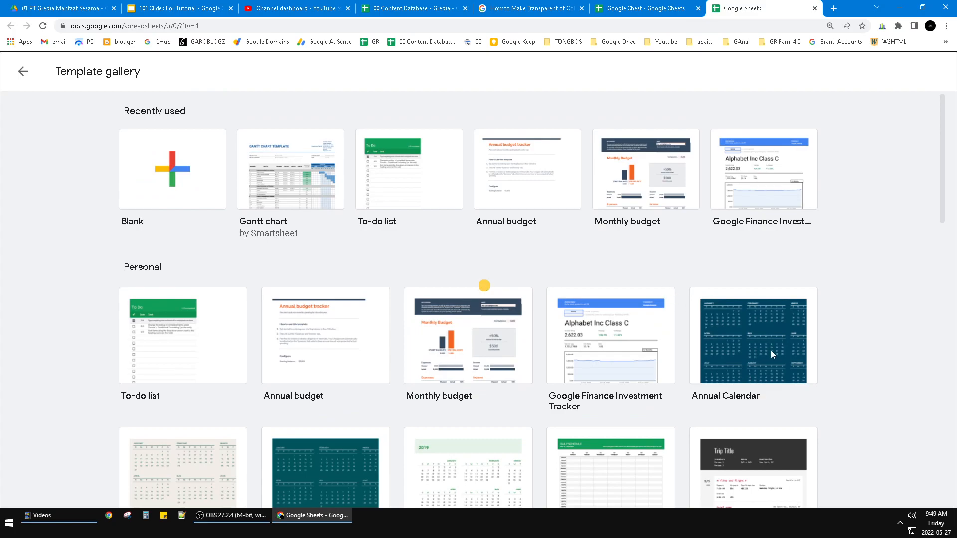
pyautogui.click(752, 337)
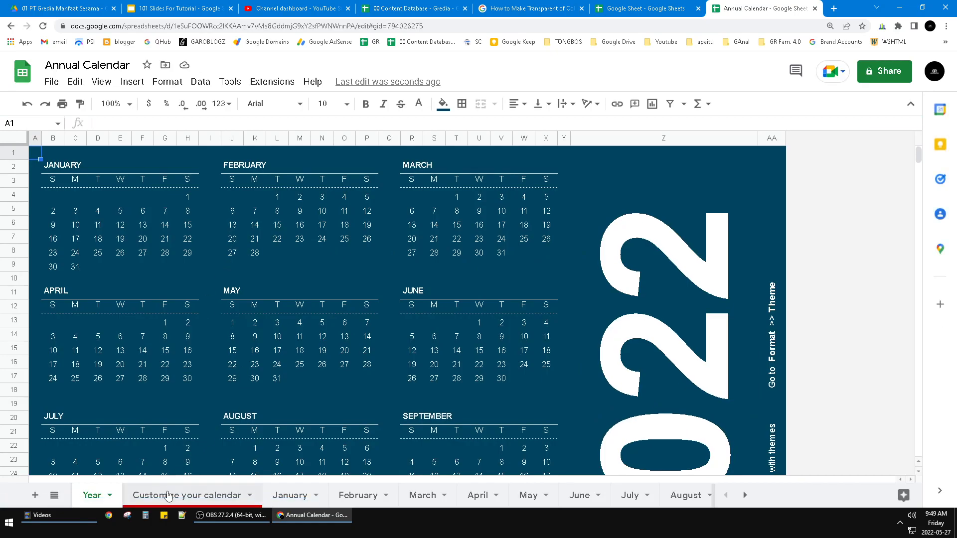
# Check the customization guide and blank sheet, then select January's B1:H16 block.
pyautogui.click(188, 494)
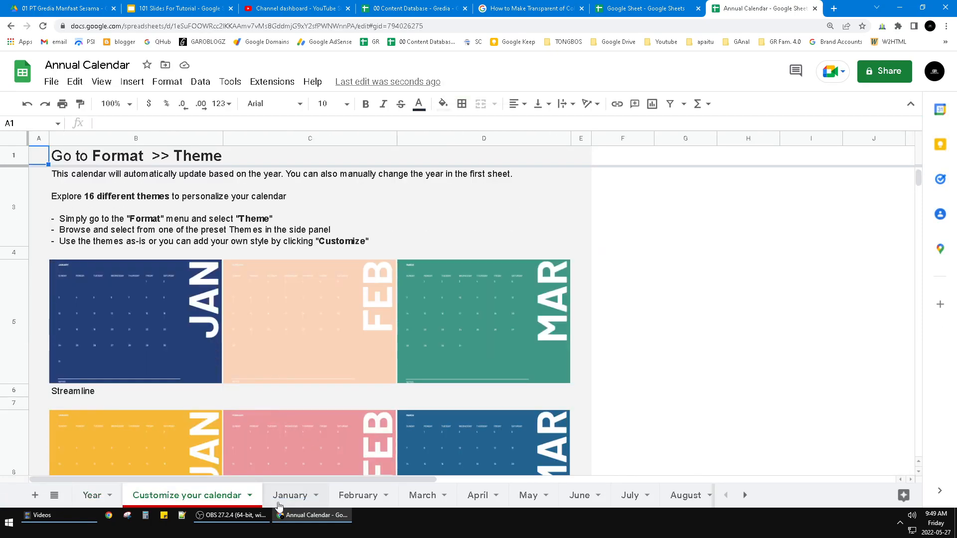
pyautogui.click(290, 495)
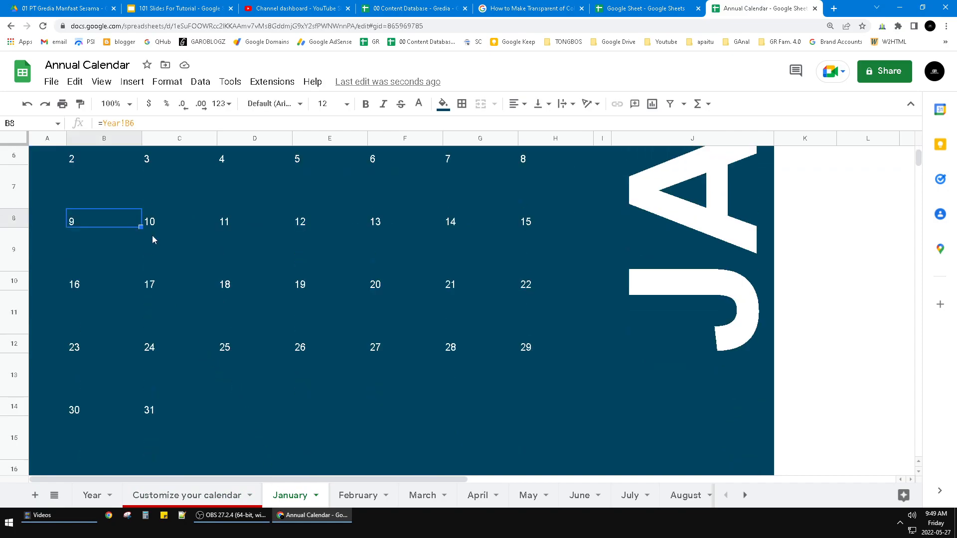
pyautogui.click(641, 9)
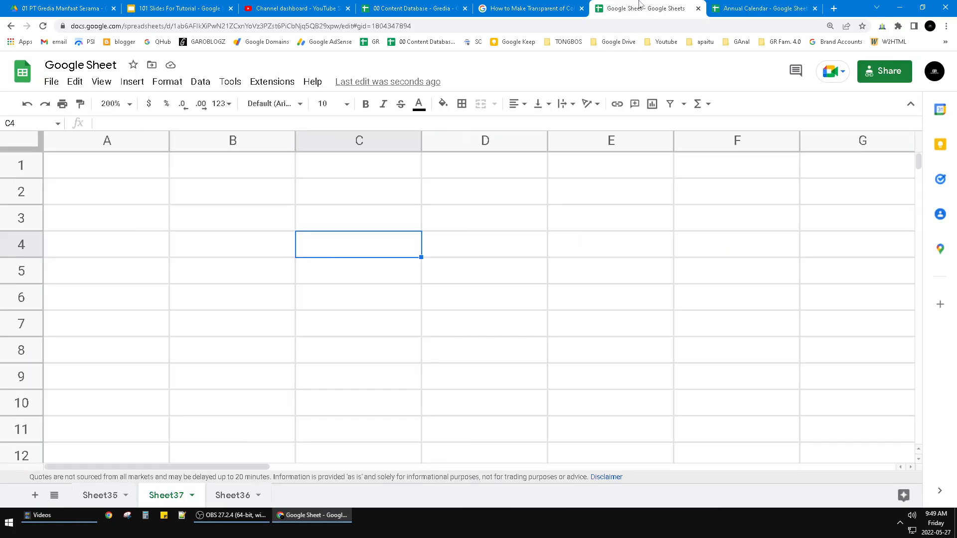
pyautogui.click(762, 8)
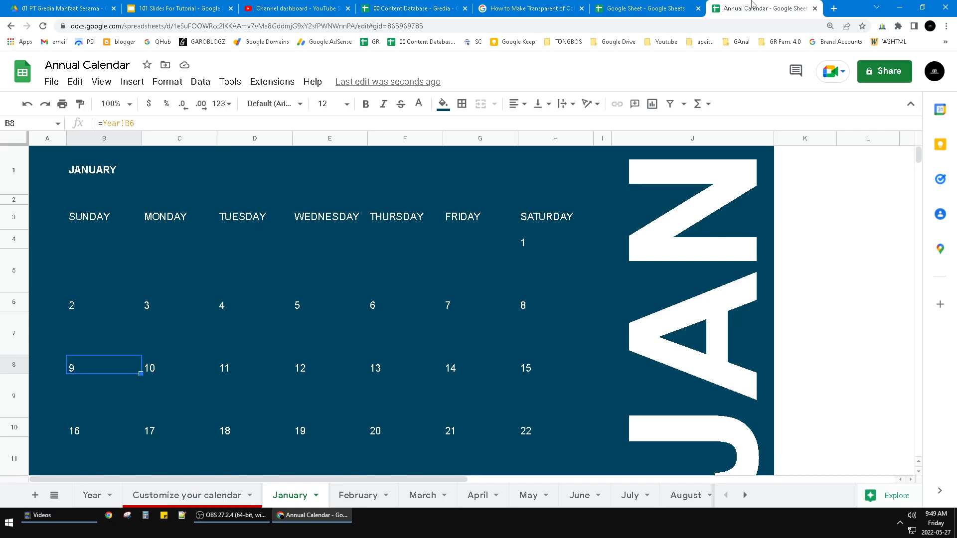
pyautogui.click(179, 217)
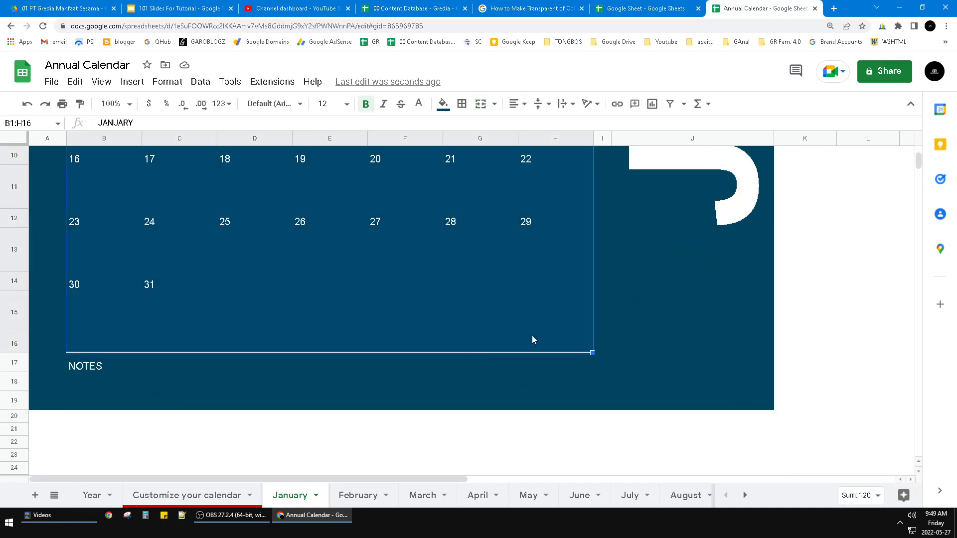
# Paste the January calendar into the blank sheet's A1 as values only and verify a date.
pyautogui.click(643, 8)
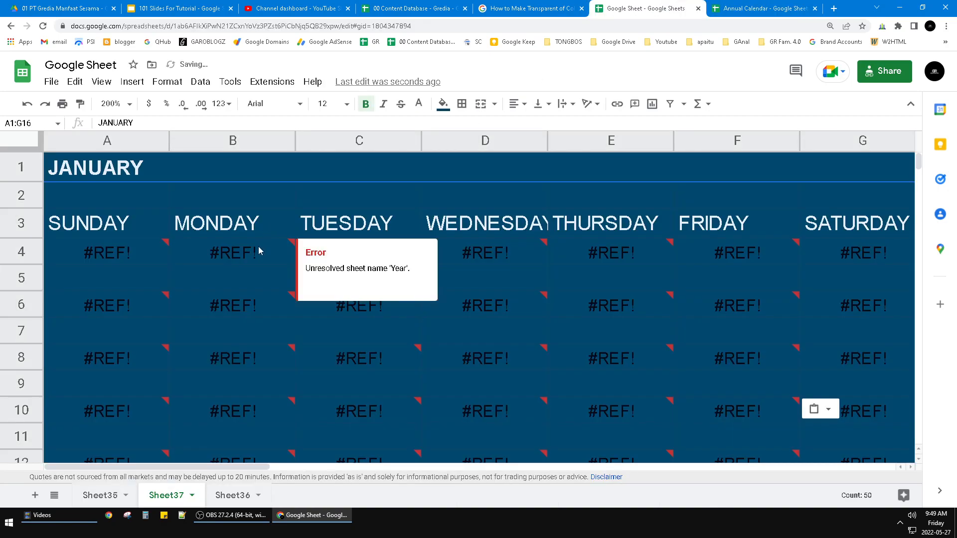
pyautogui.rightClick(106, 166)
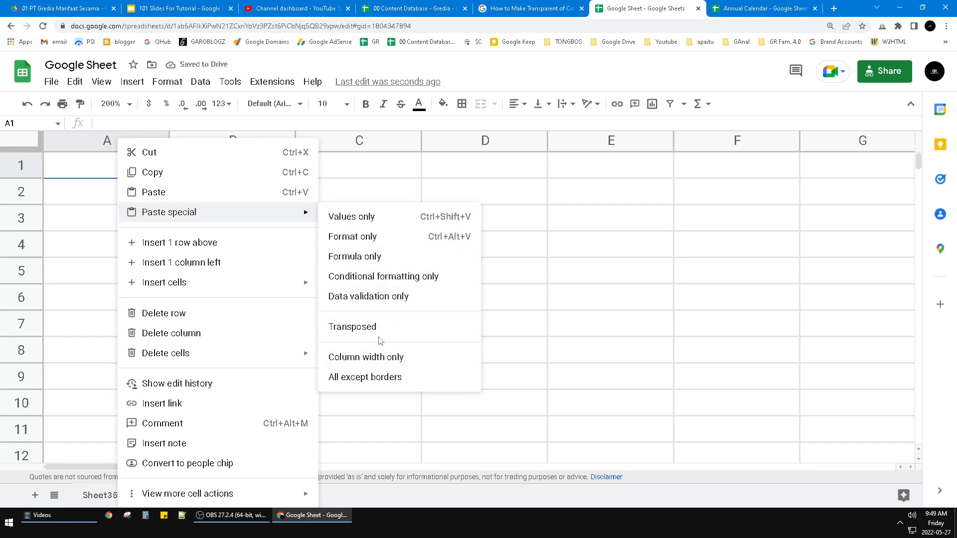
pyautogui.click(351, 215)
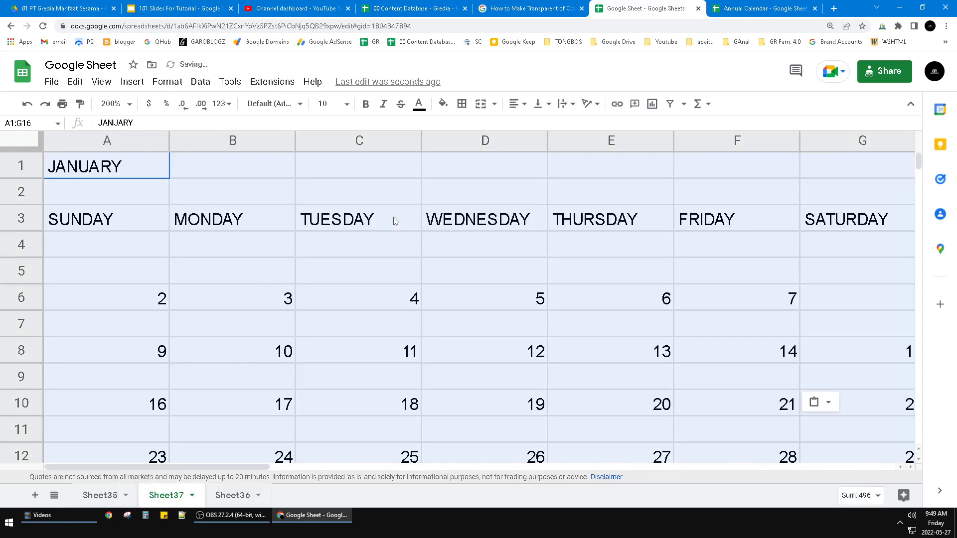
pyautogui.click(358, 244)
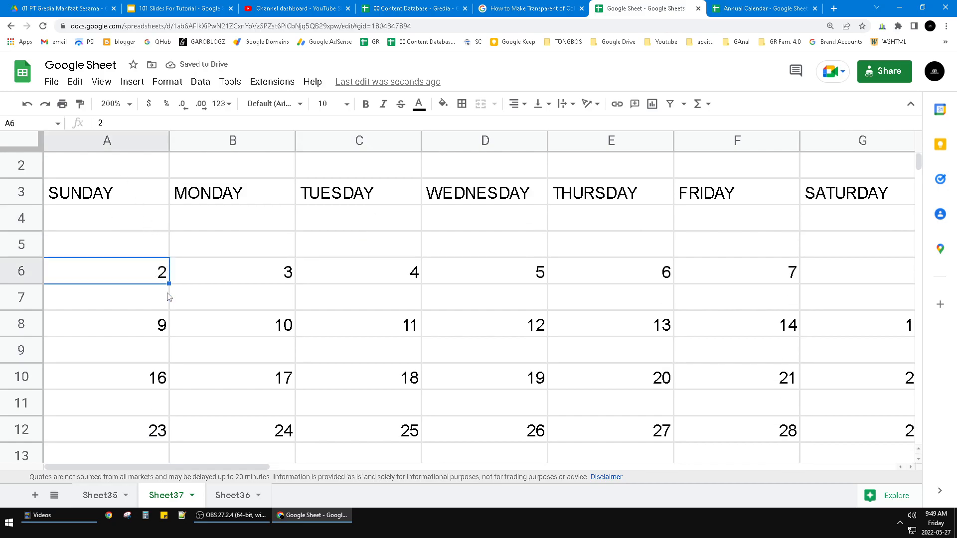
pyautogui.scroll(3)
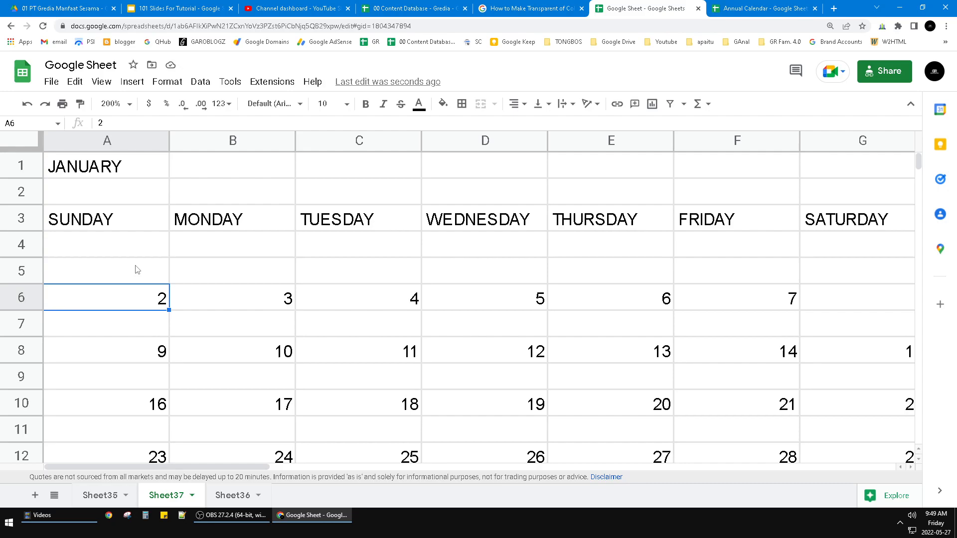
pyautogui.moveTo(417, 309)
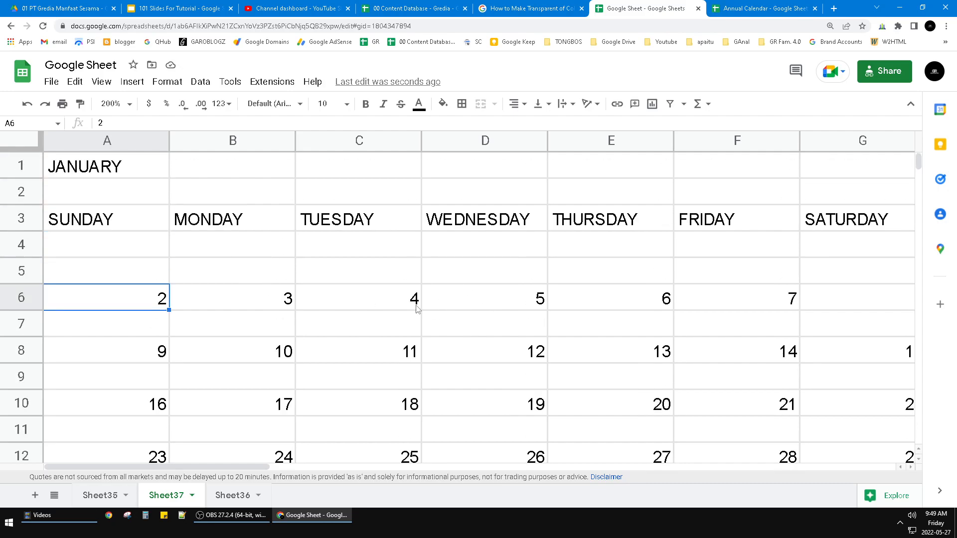
# Back in Annual Calendar, view the April, May, June and December sheets.
pyautogui.click(761, 8)
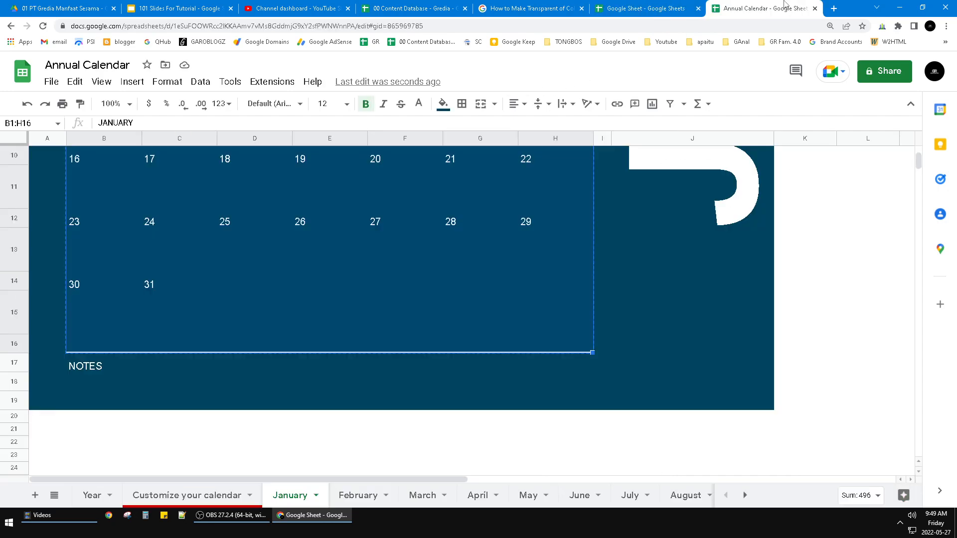
pyautogui.scroll(3)
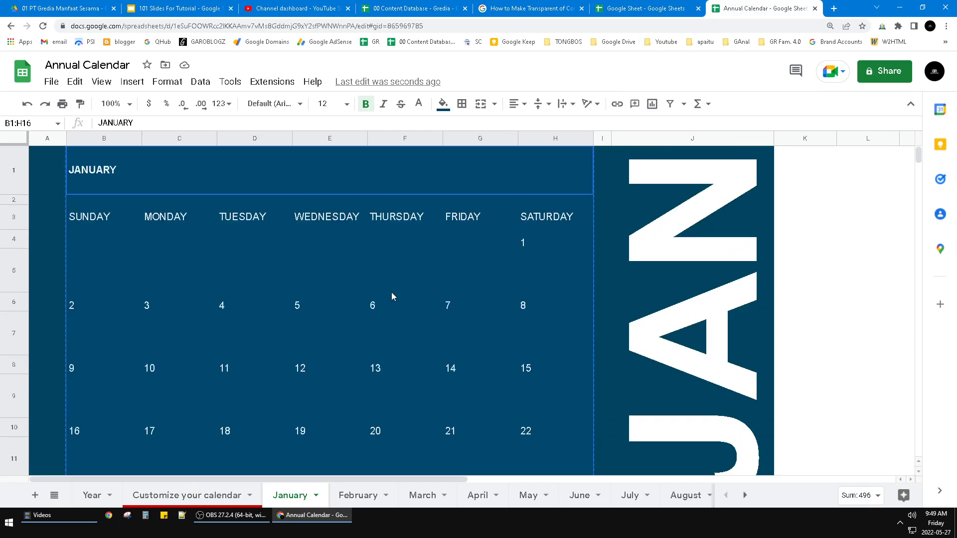
pyautogui.moveTo(482, 495)
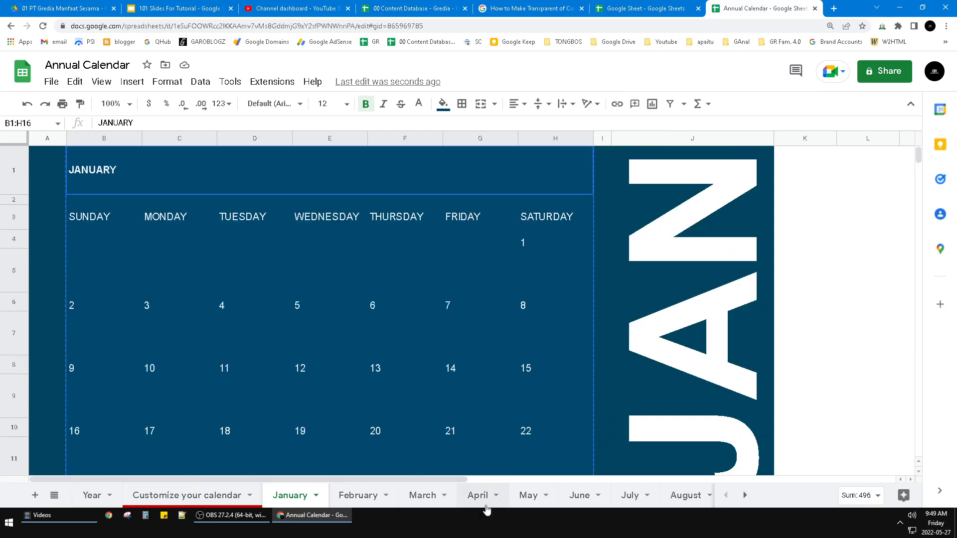
pyautogui.click(477, 495)
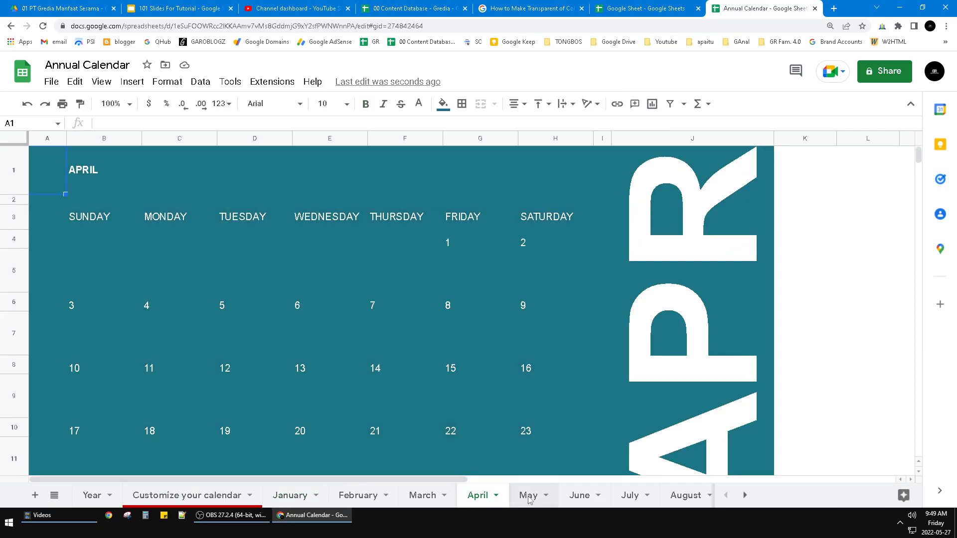
pyautogui.click(527, 495)
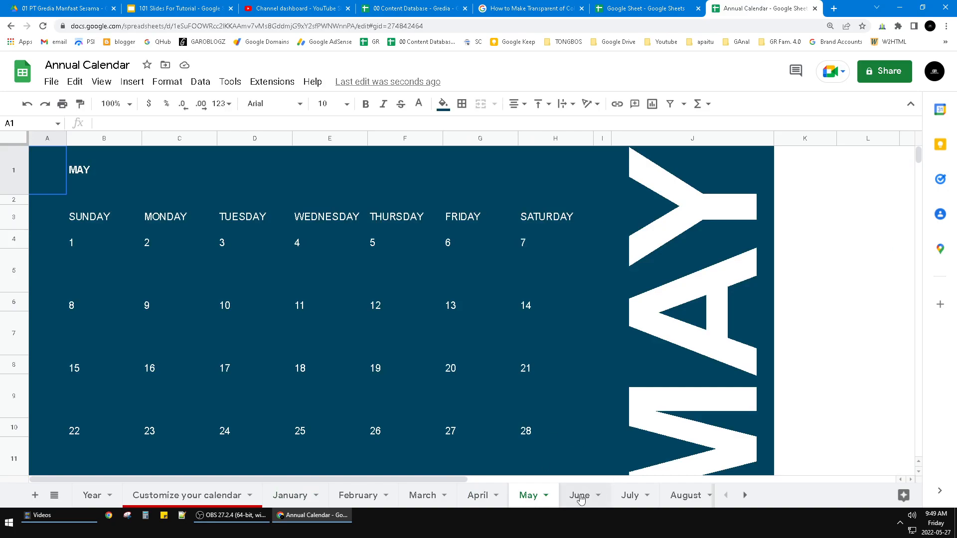
pyautogui.click(578, 495)
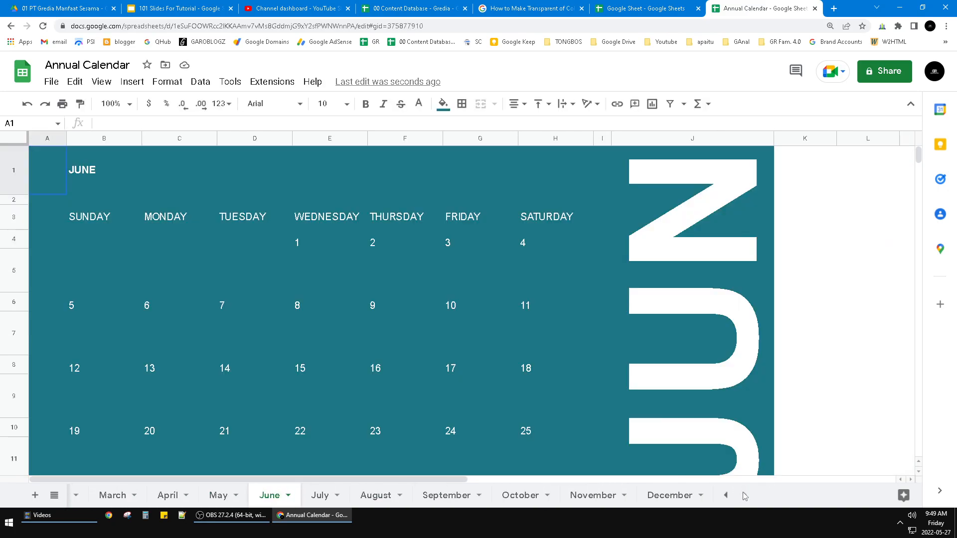
pyautogui.click(669, 495)
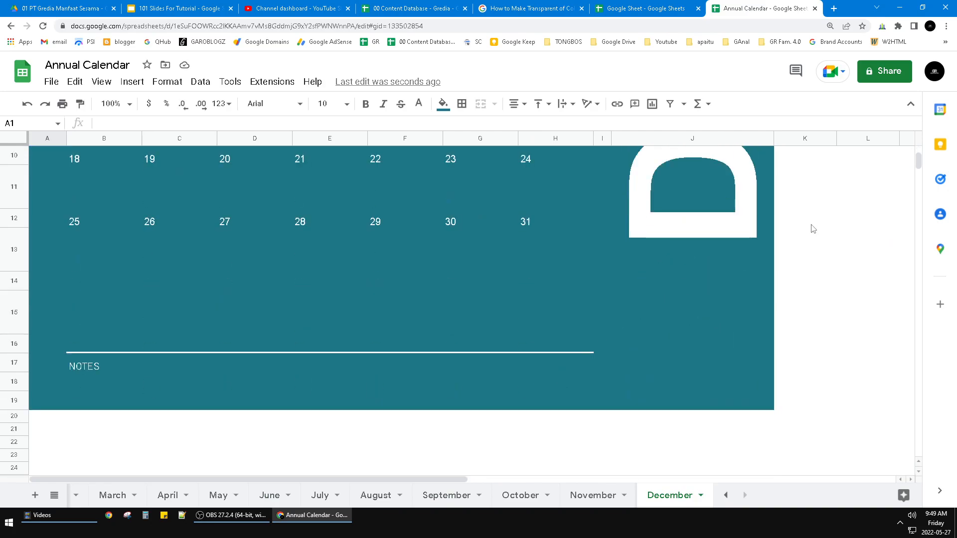